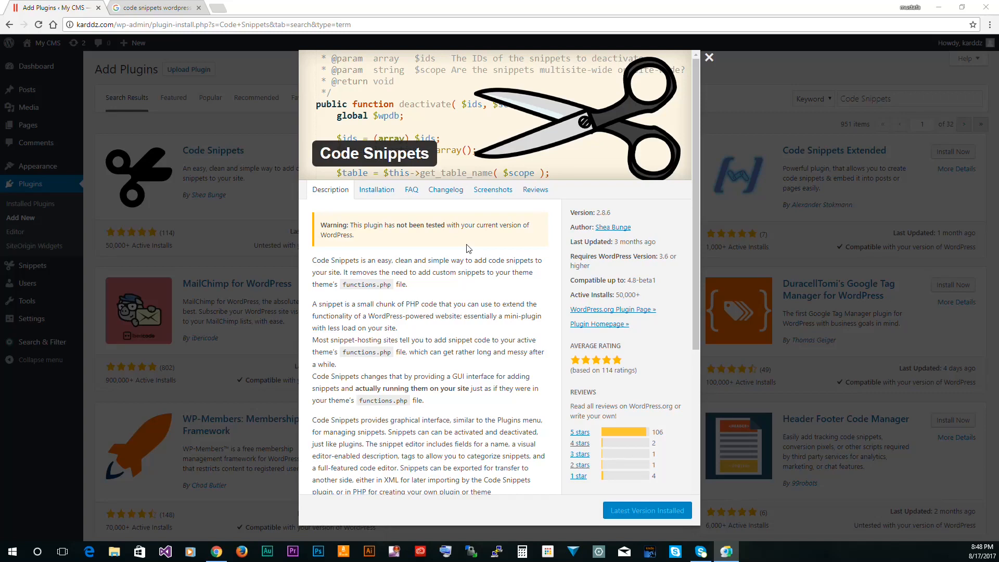
{"action": "mouse_move", "coordinate": [430, 280]}
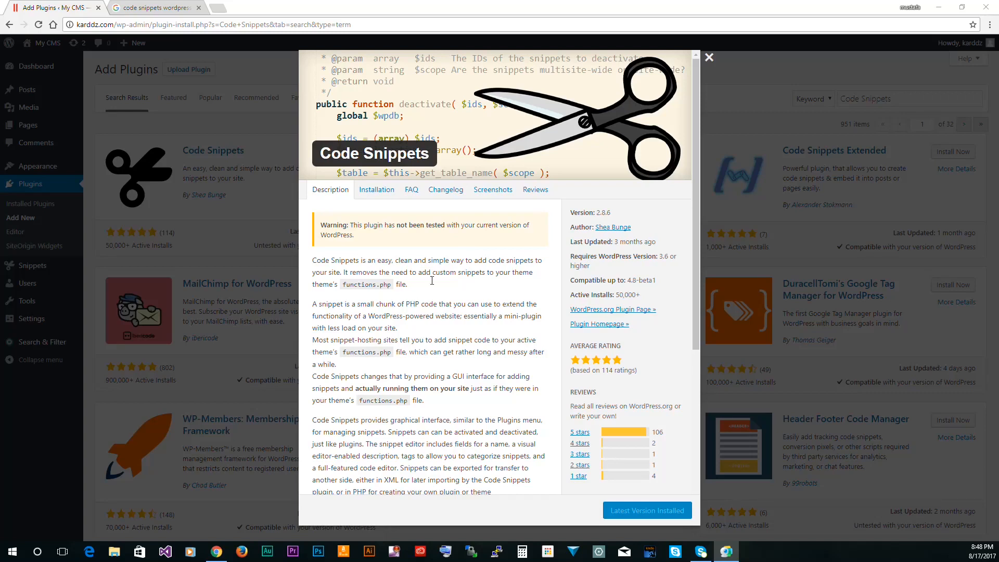
Review the Code Snippets details, highlight its last-updated date, and close the details window.
{"action": "double_click", "coordinate": [382, 399]}
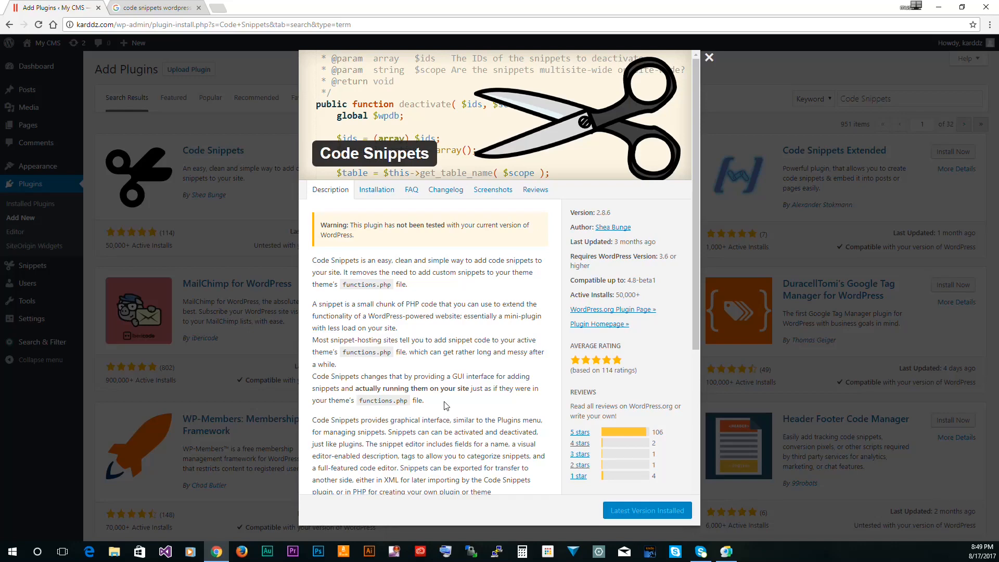
{"action": "left_click", "coordinate": [155, 7]}
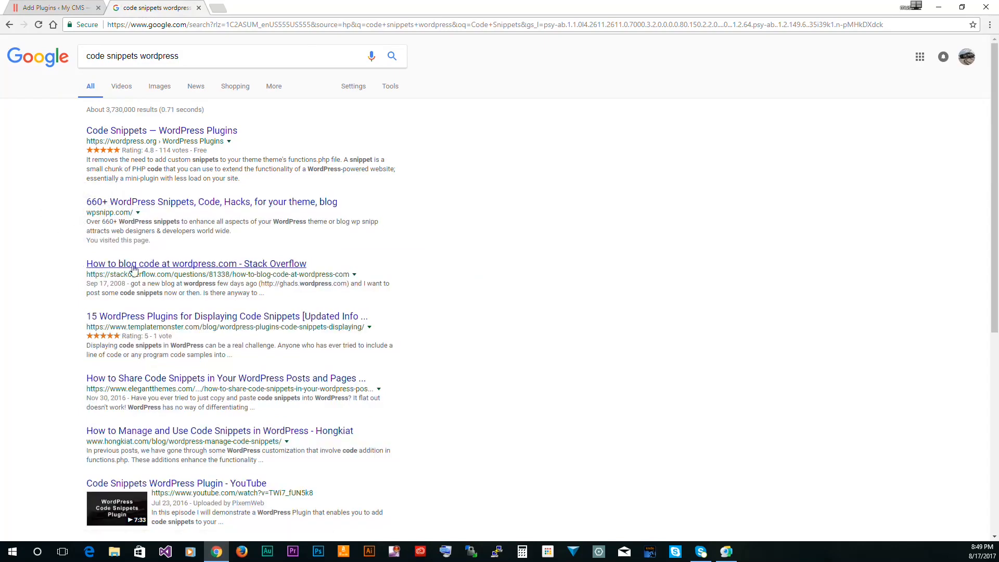
{"action": "left_click", "coordinate": [51, 7]}
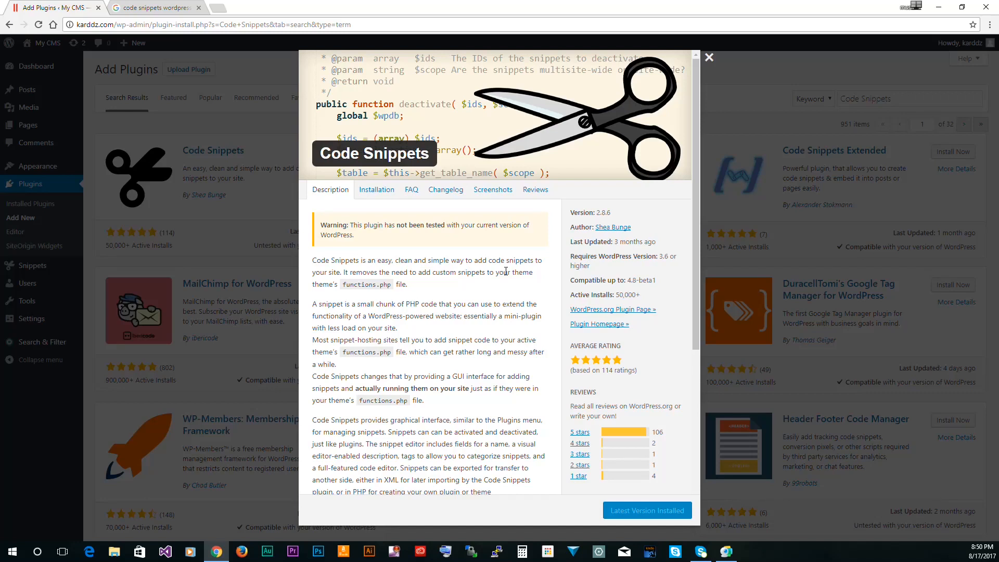
{"action": "mouse_move", "coordinate": [455, 189]}
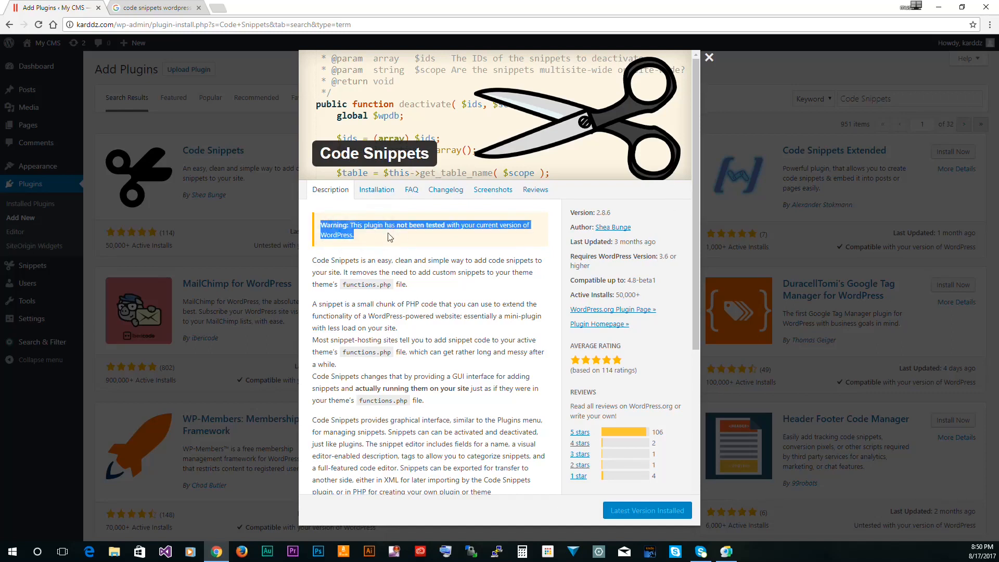
{"action": "mouse_move", "coordinate": [503, 247]}
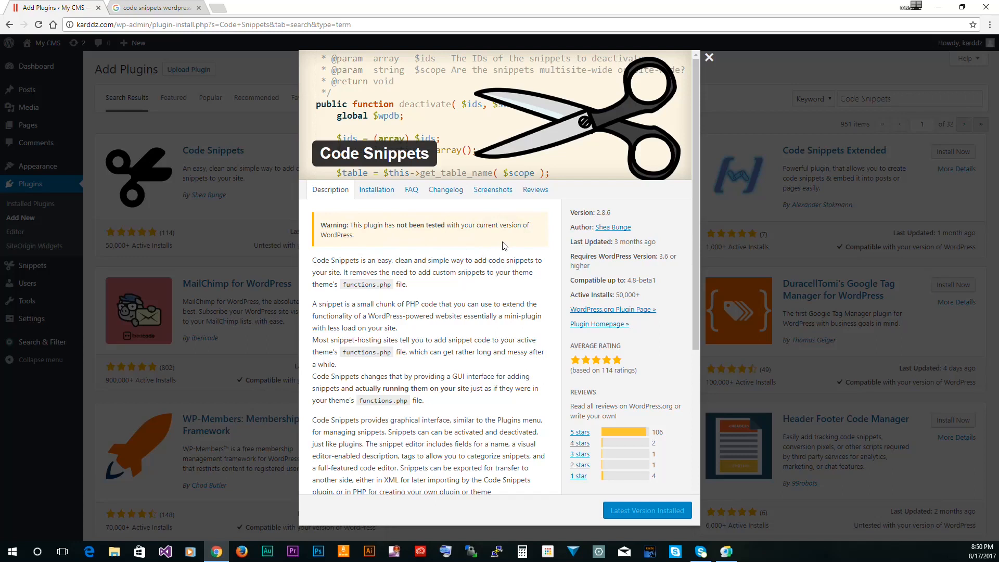
{"action": "mouse_move", "coordinate": [617, 254]}
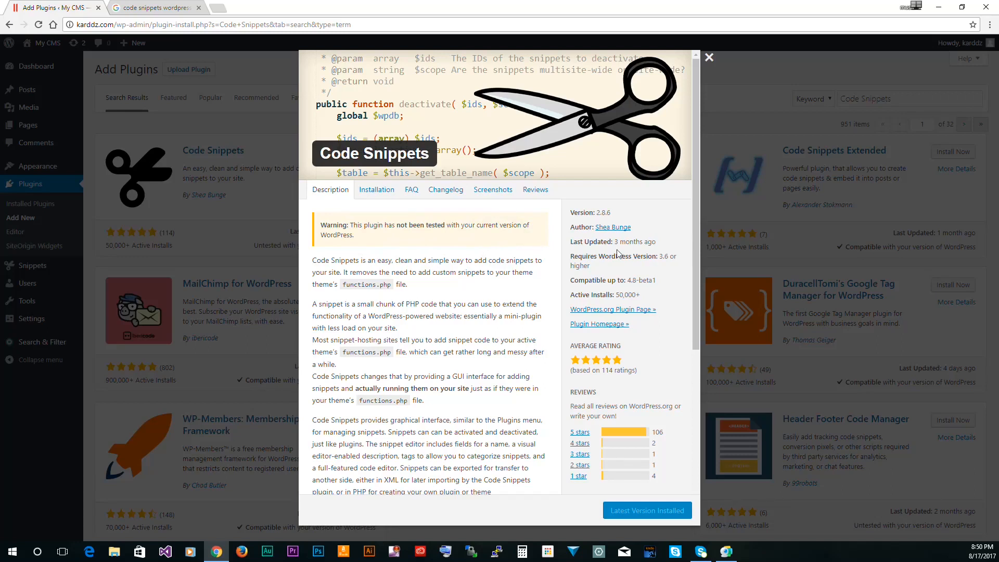
{"action": "double_click", "coordinate": [623, 241]}
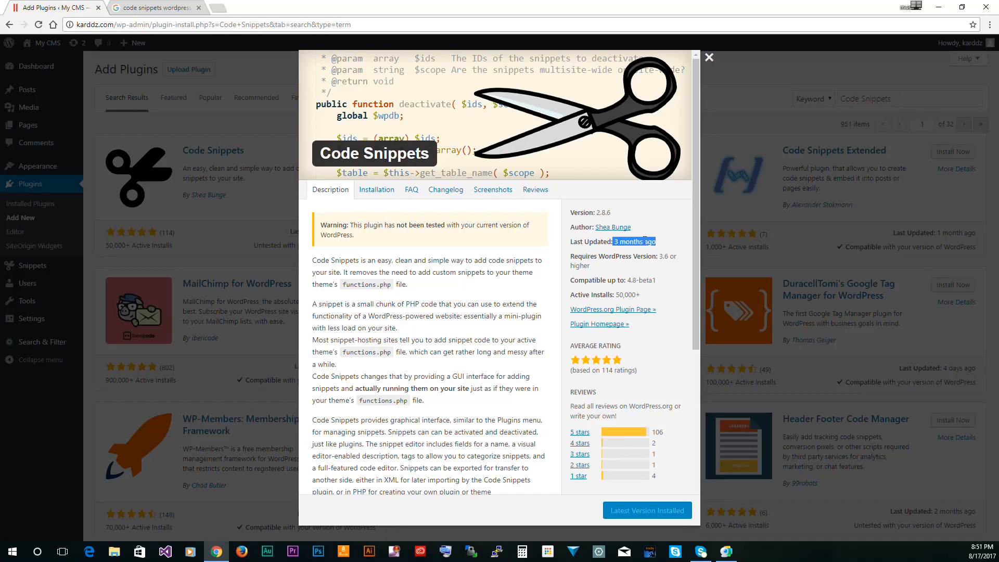
{"action": "mouse_move", "coordinate": [664, 272]}
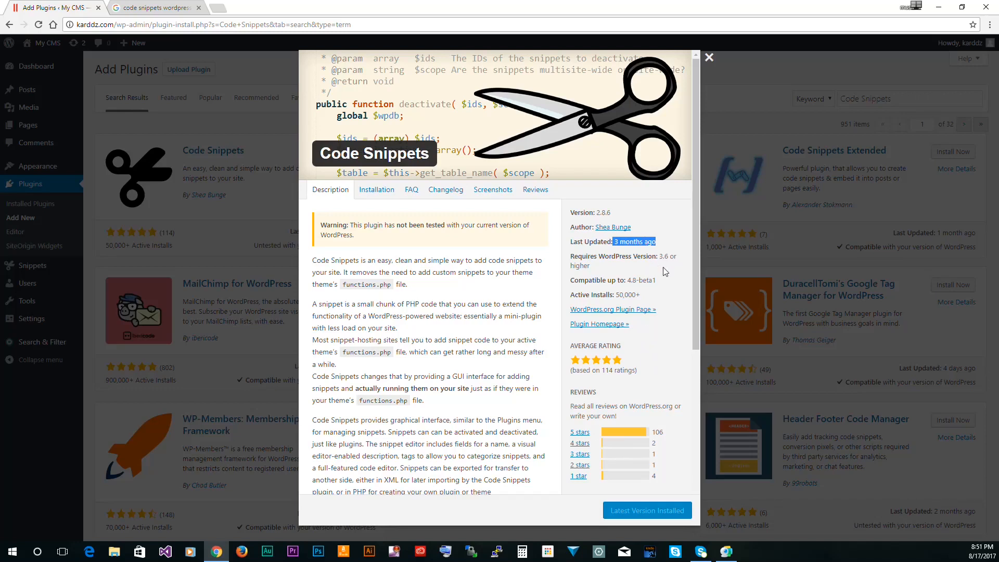
{"action": "mouse_move", "coordinate": [716, 88]}
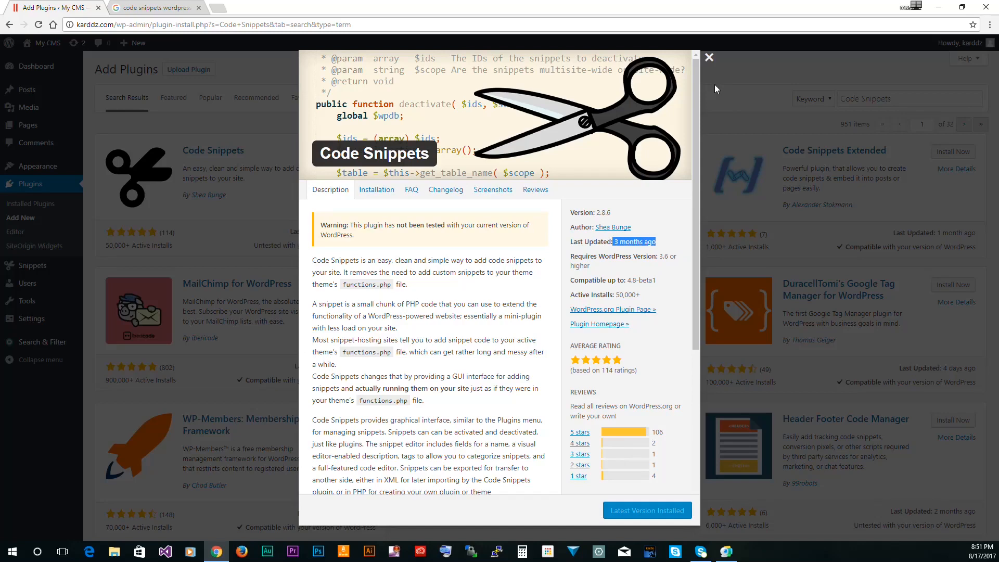
{"action": "left_click", "coordinate": [709, 57]}
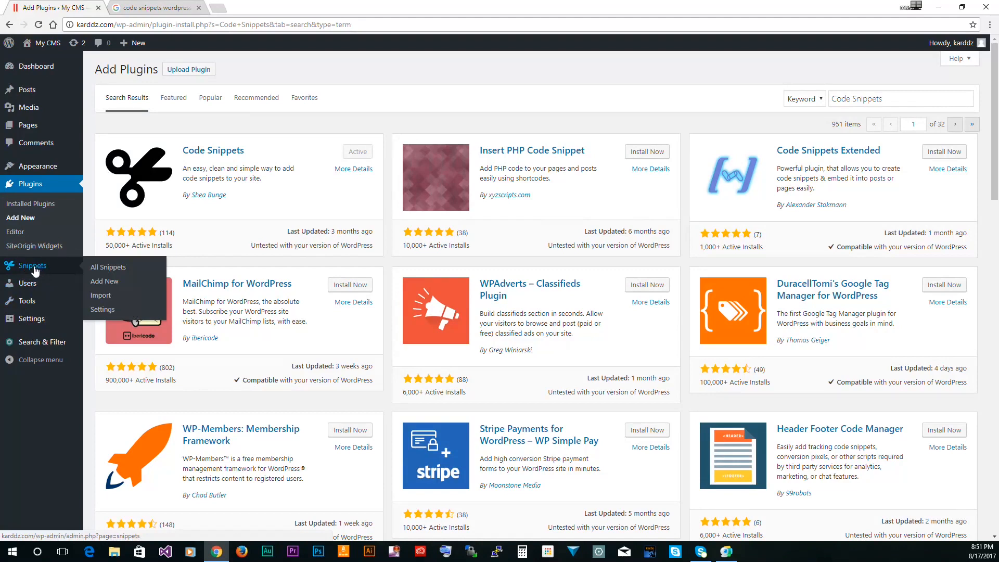
Show the empty All Snippets list and start a blank Add New Snippet form.
{"action": "left_click", "coordinate": [107, 267]}
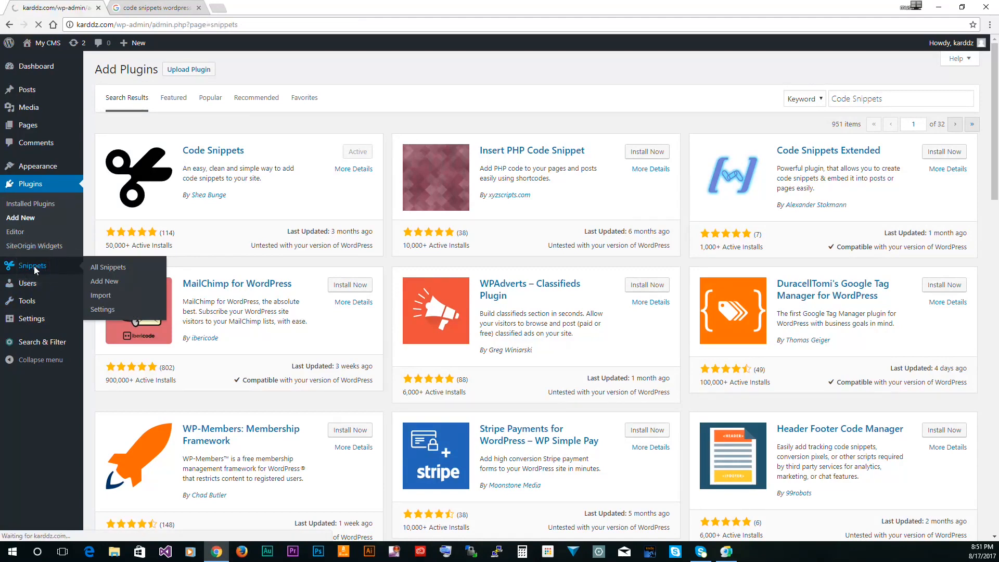
{"action": "left_click", "coordinate": [107, 267]}
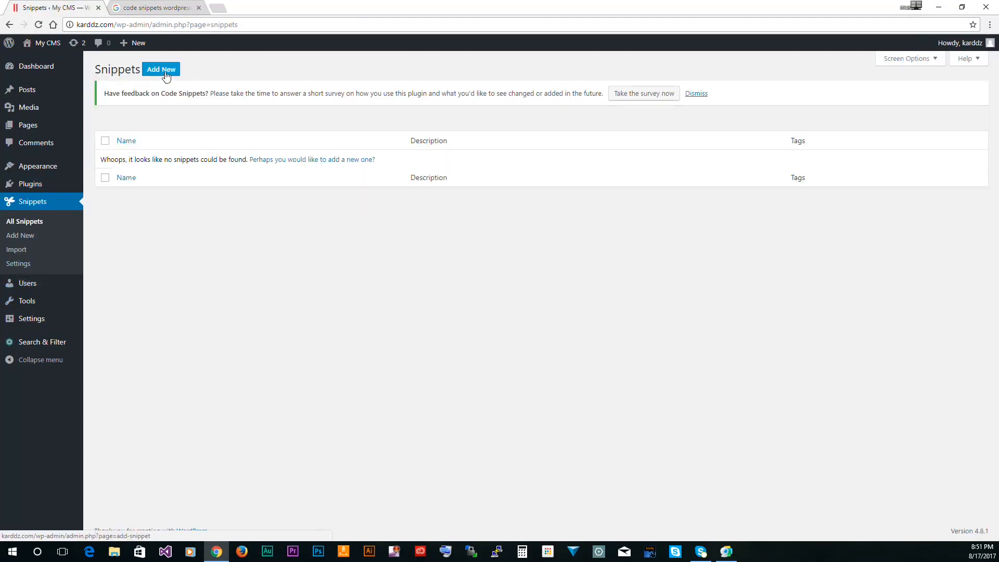
{"action": "left_click", "coordinate": [160, 68]}
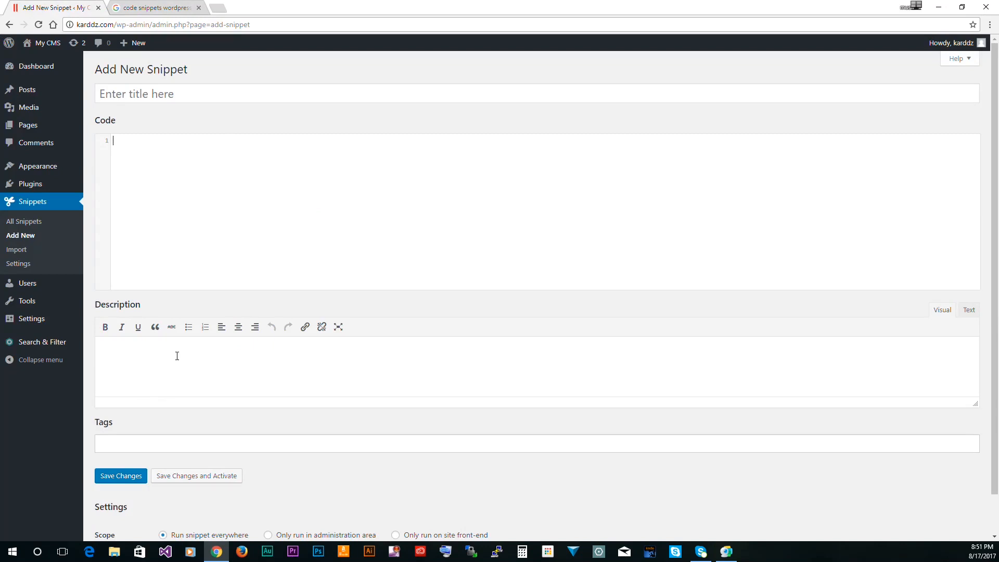
{"action": "mouse_move", "coordinate": [195, 360]}
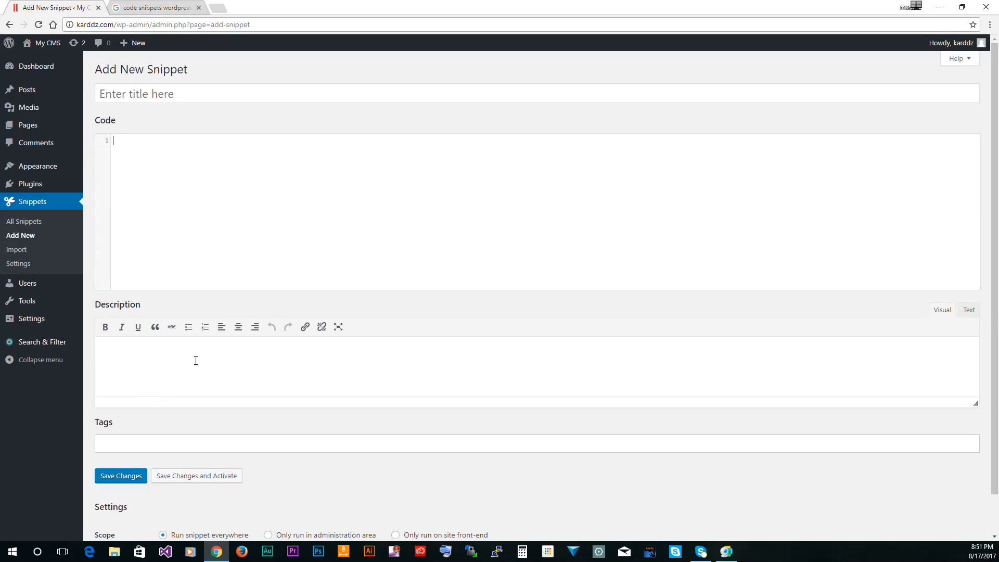
{"action": "scroll", "scroll_direction": "down", "scroll_amount": 3}
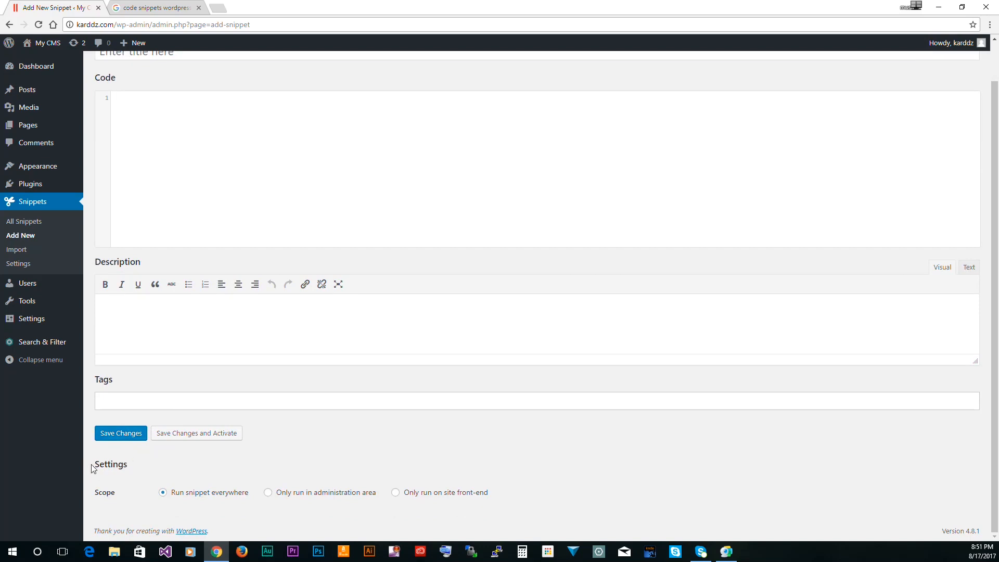
{"action": "mouse_move", "coordinate": [113, 495]}
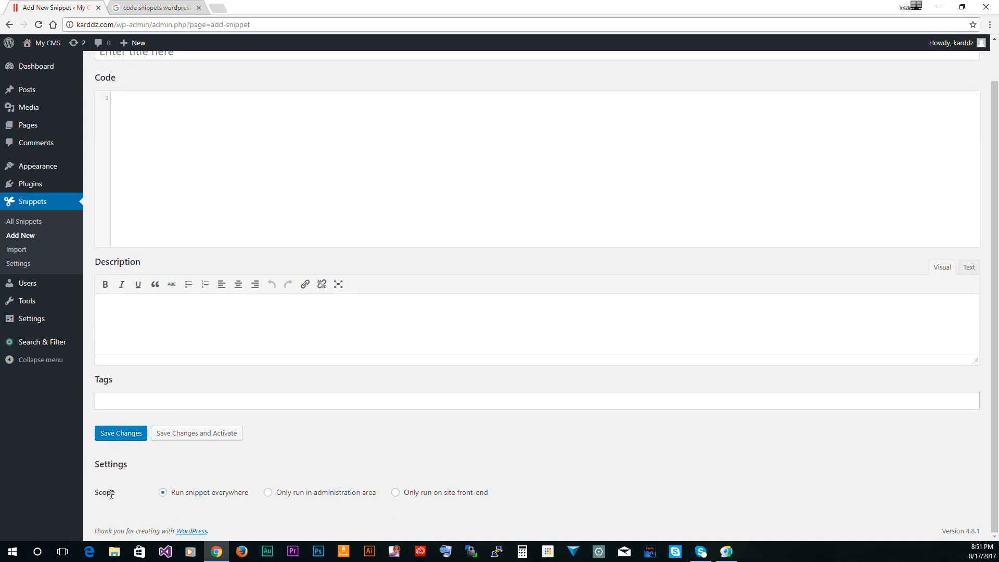
{"action": "mouse_move", "coordinate": [348, 445]}
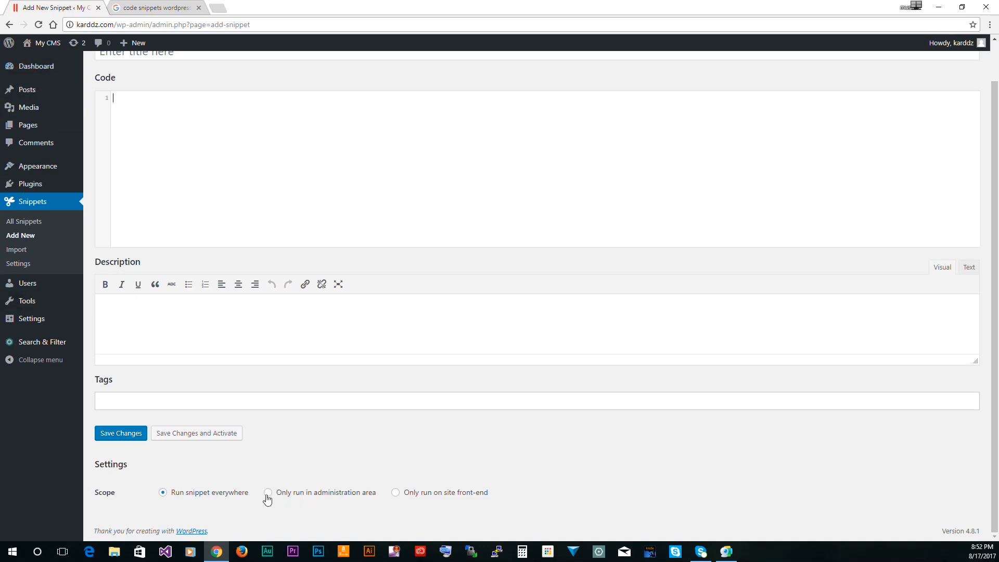
{"action": "mouse_move", "coordinate": [241, 434]}
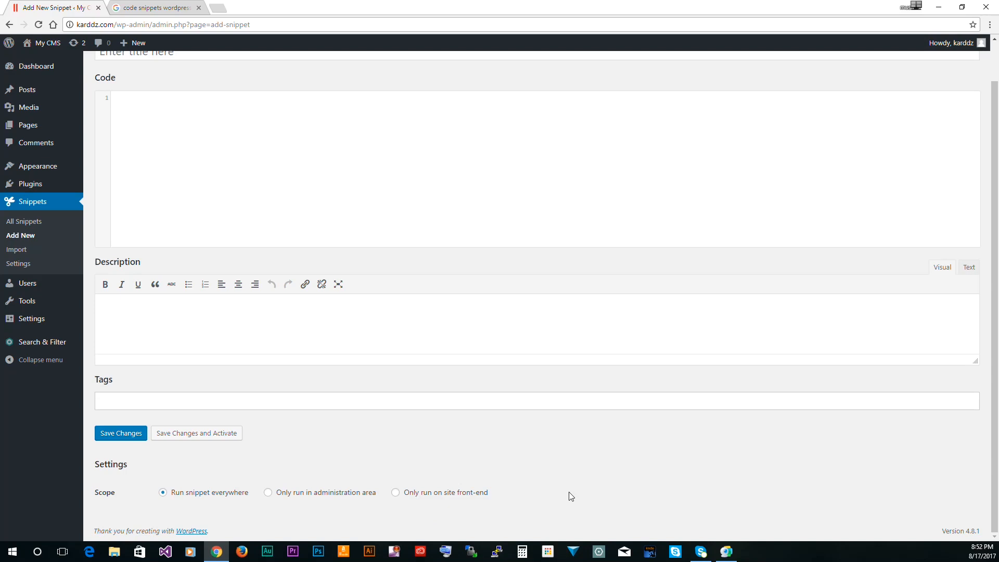
{"action": "mouse_move", "coordinate": [528, 505]}
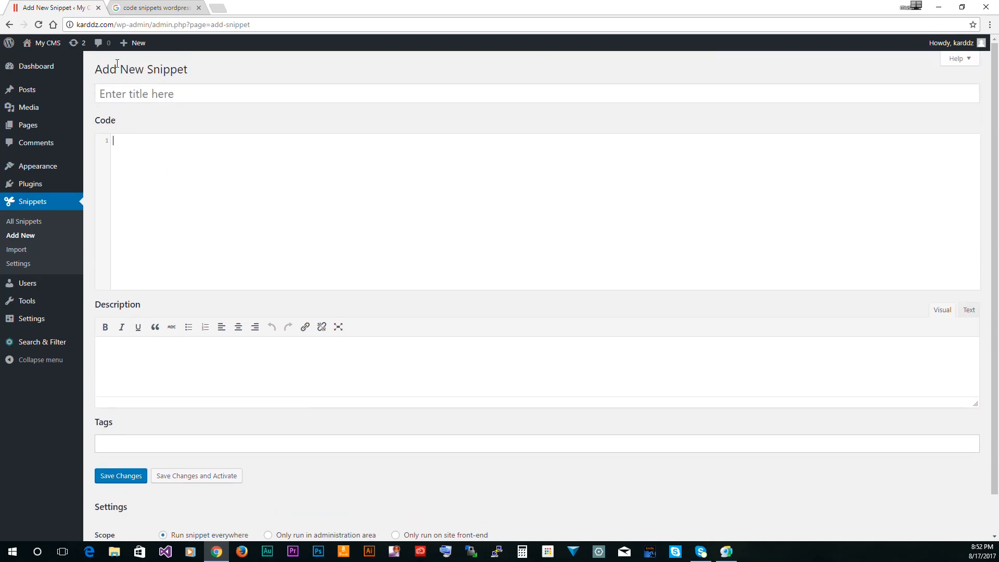
Return to the All Snippets list, which shows no snippets found.
{"action": "left_click", "coordinate": [23, 221]}
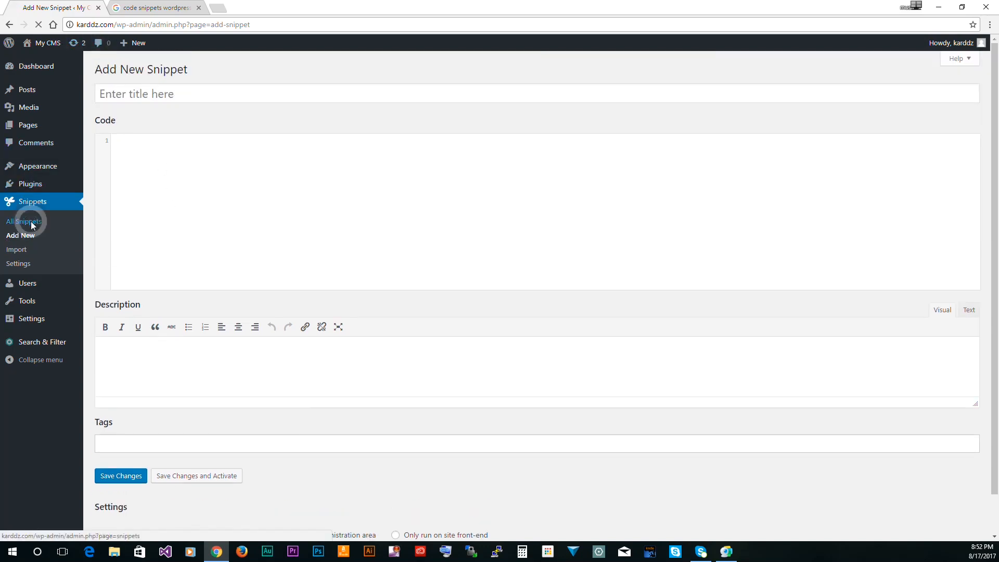
{"action": "left_click", "coordinate": [23, 221]}
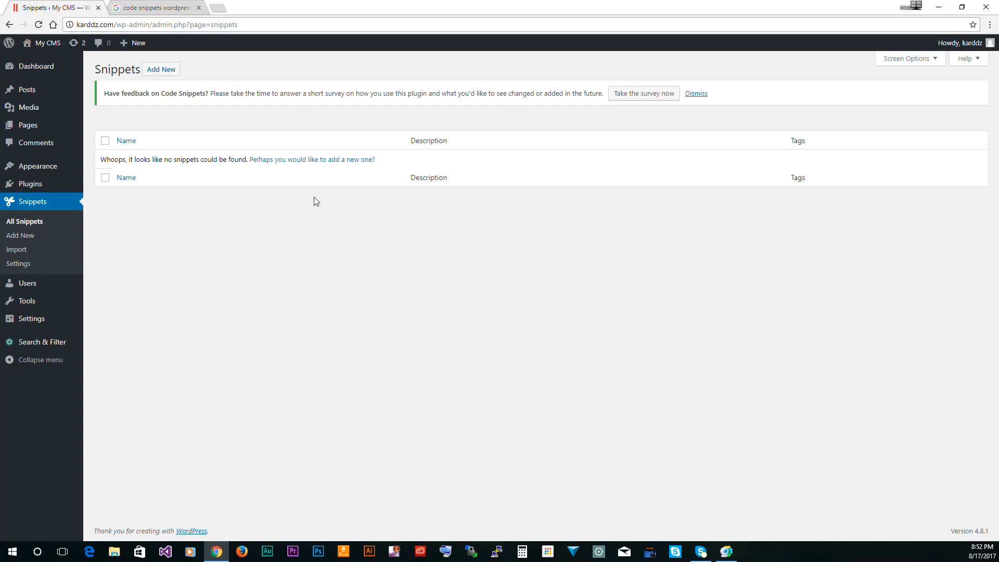
{"action": "mouse_move", "coordinate": [17, 249]}
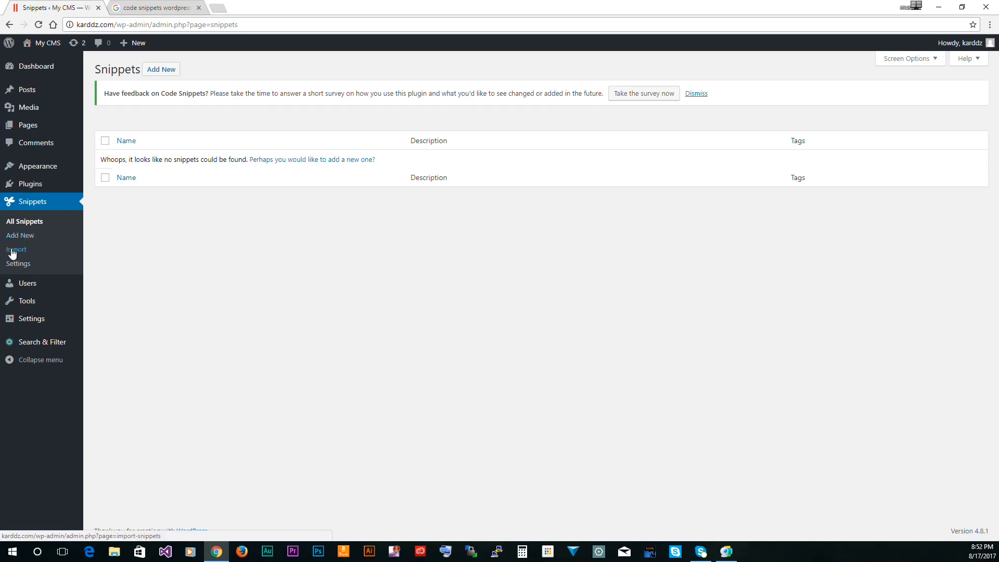
Show the Import Snippets page with its XML upload, then head to Settings.
{"action": "left_click", "coordinate": [18, 248]}
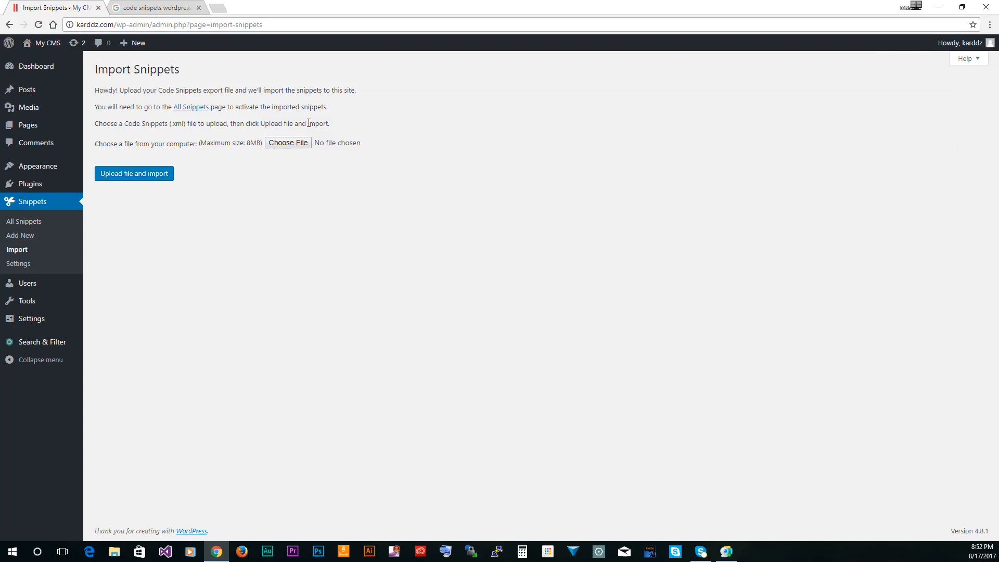
{"action": "mouse_move", "coordinate": [289, 143]}
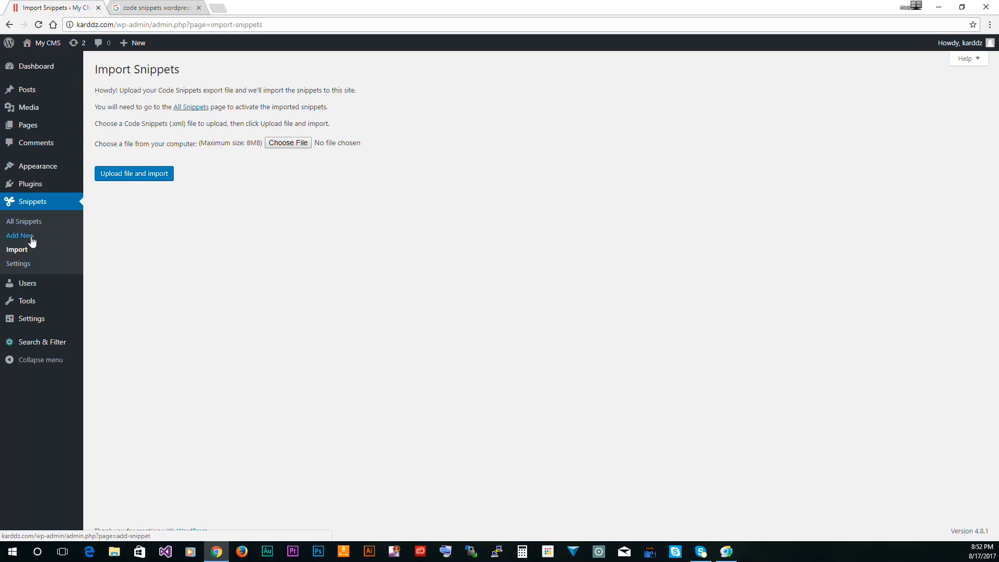
{"action": "mouse_move", "coordinate": [19, 264]}
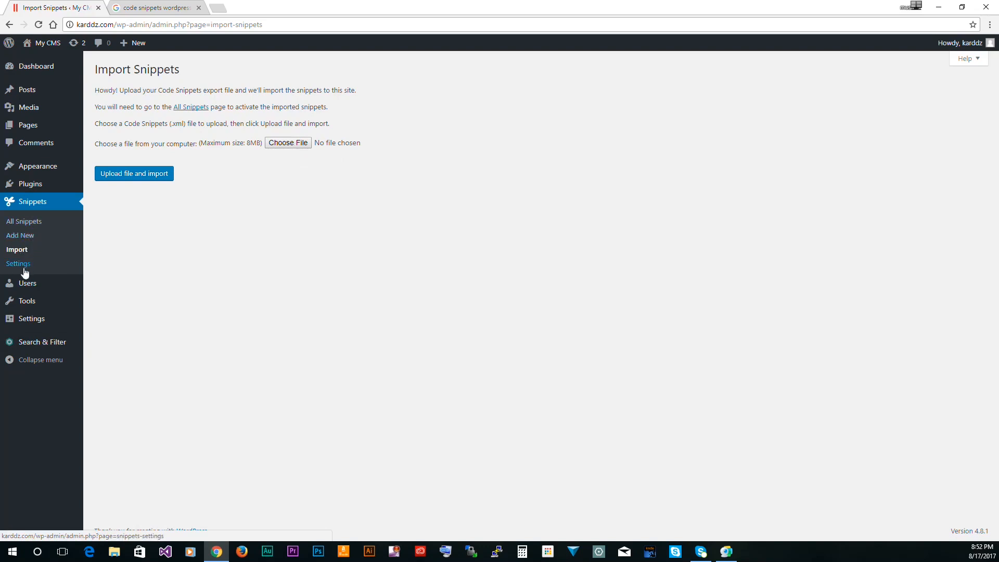
{"action": "left_click", "coordinate": [18, 263]}
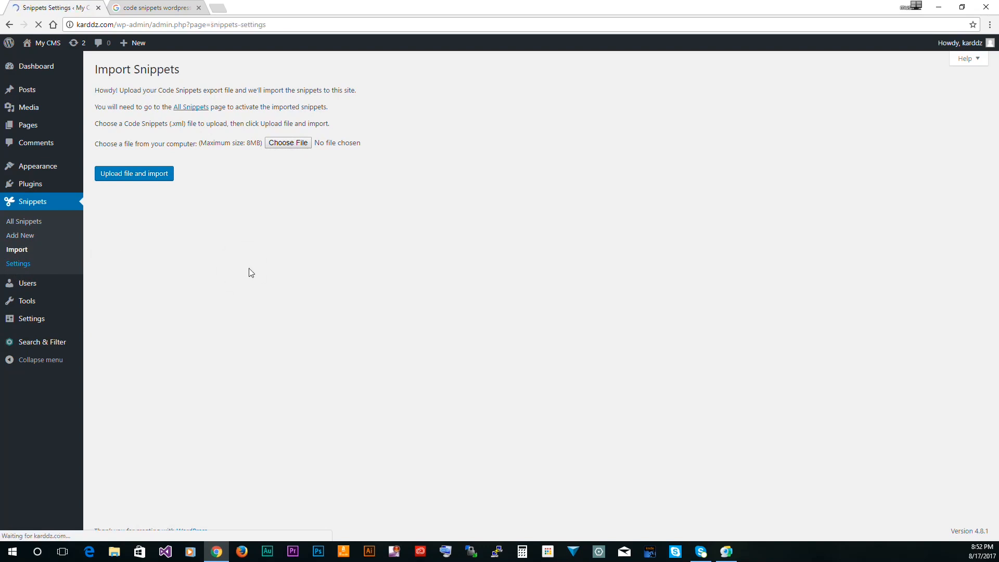
Review the Settings page's general, description editor and code editor options down to the Editor Preview.
{"action": "left_click", "coordinate": [19, 263]}
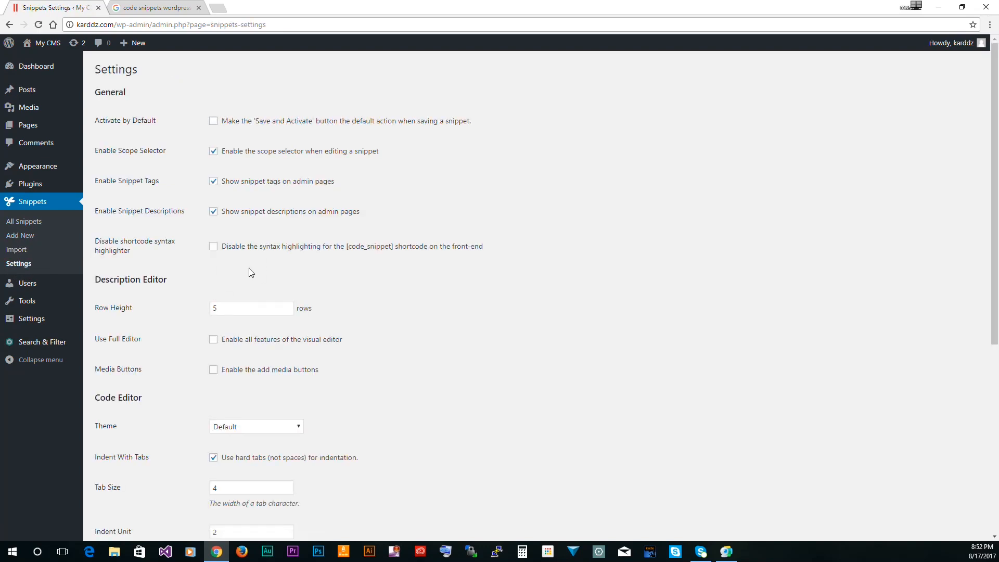
{"action": "mouse_move", "coordinate": [348, 279]}
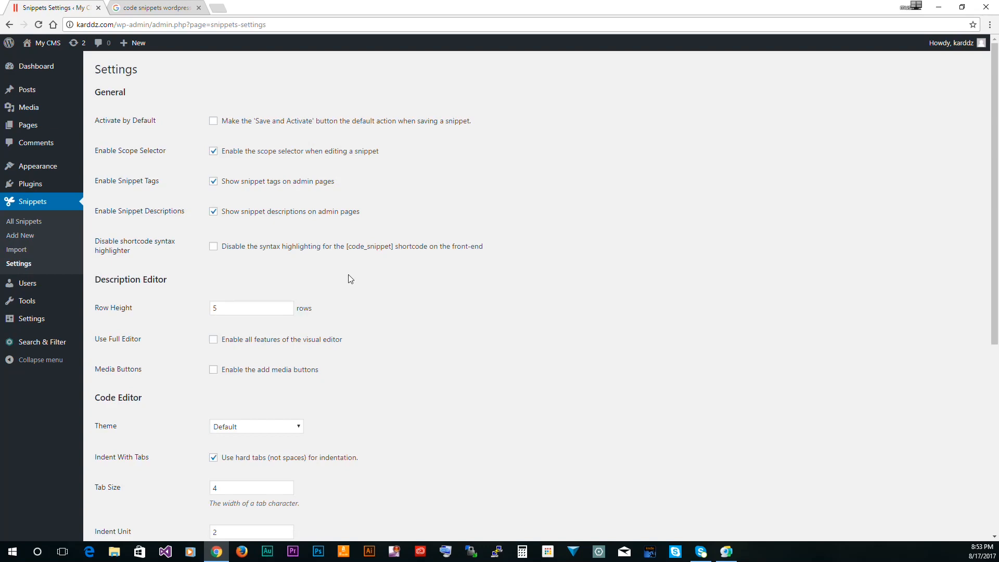
{"action": "scroll", "scroll_direction": "down", "scroll_amount": 3}
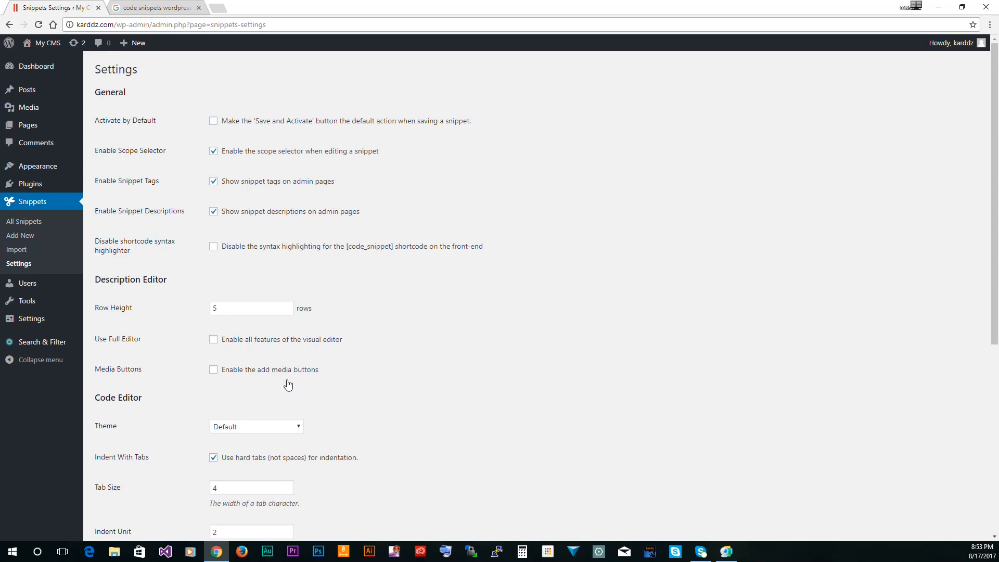
{"action": "mouse_move", "coordinate": [142, 305]}
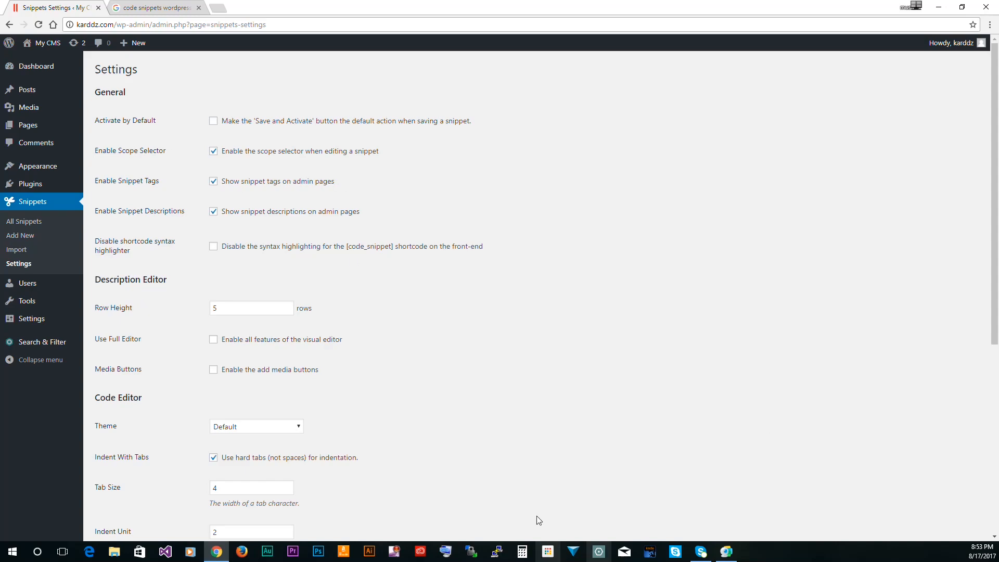
{"action": "scroll", "scroll_direction": "down", "scroll_amount": 3}
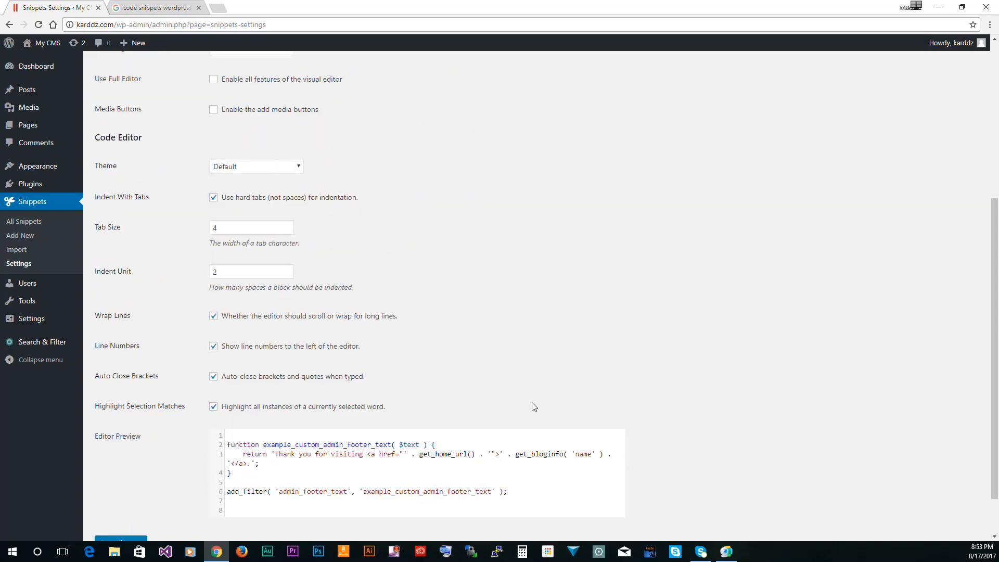